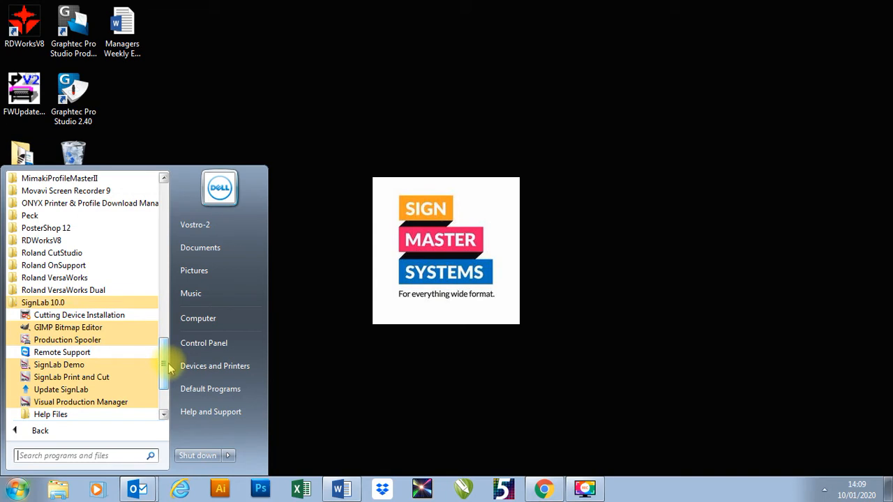
mouse_move(80, 402)
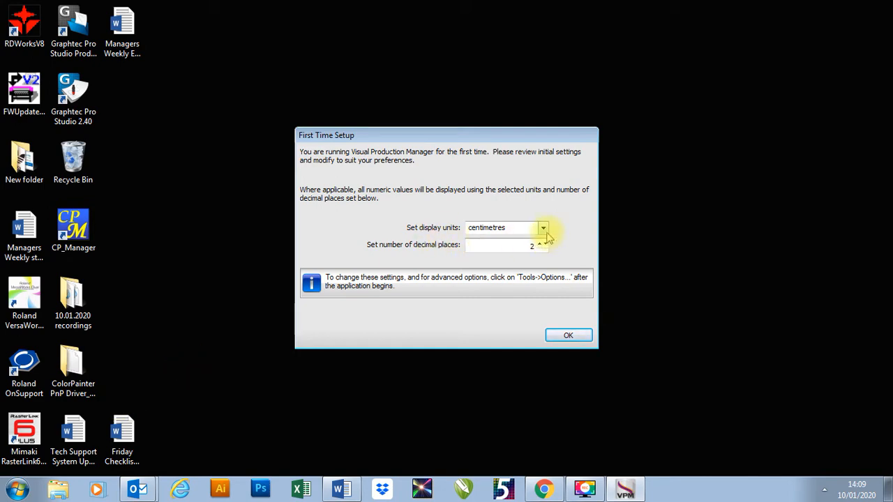
Choose millimetres as the display units in First Time Setup.
left_click(543, 227)
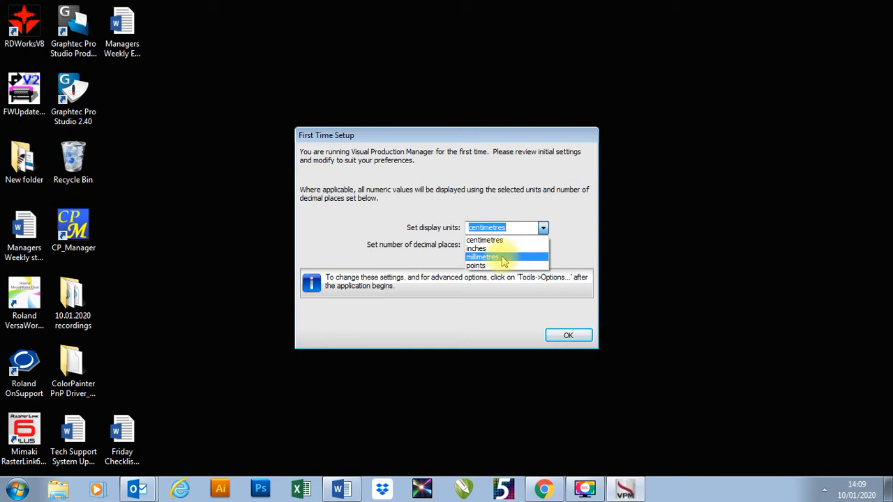
left_click(481, 256)
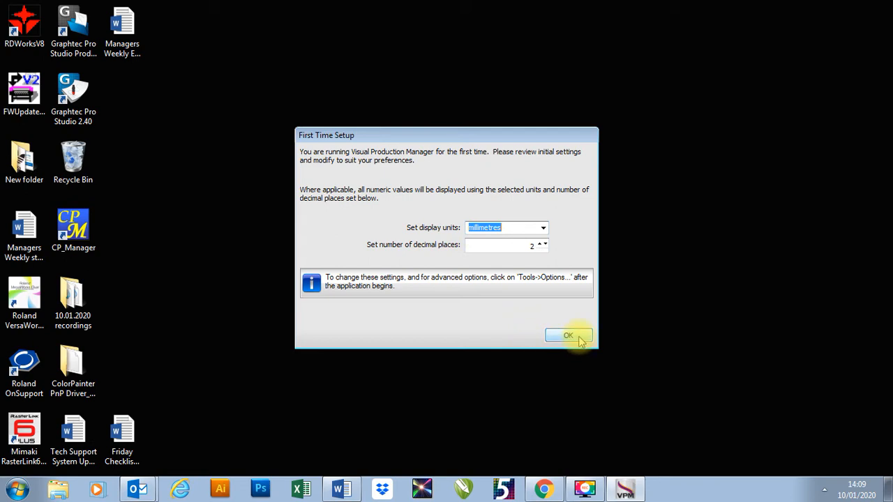
Confirm the first-time setup preferences and advance the Create Queue Wizard past its introduction.
left_click(568, 335)
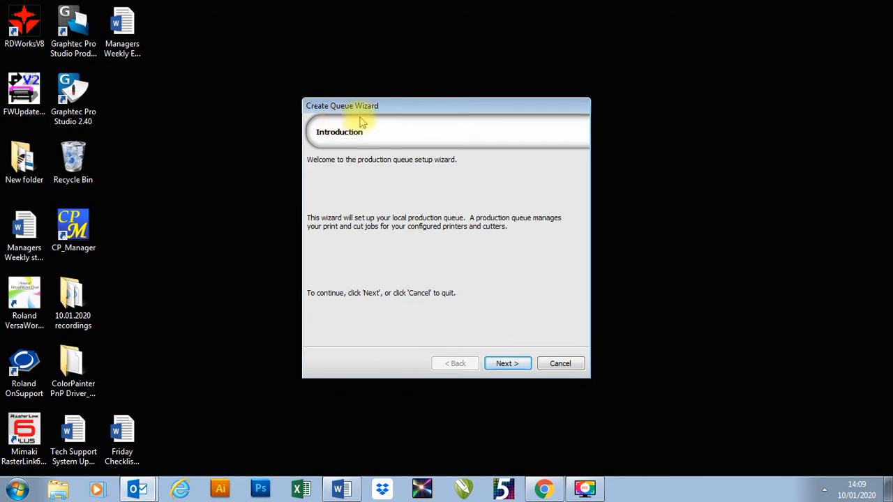
left_click(507, 362)
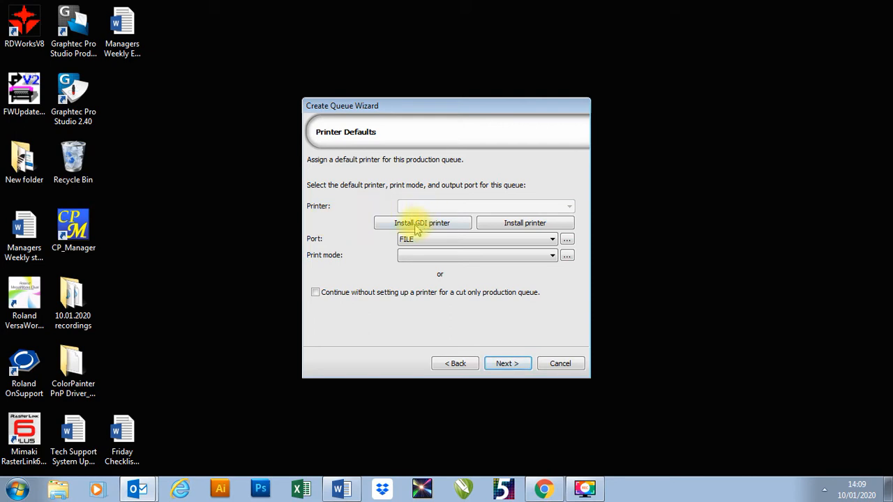
mouse_move(524, 223)
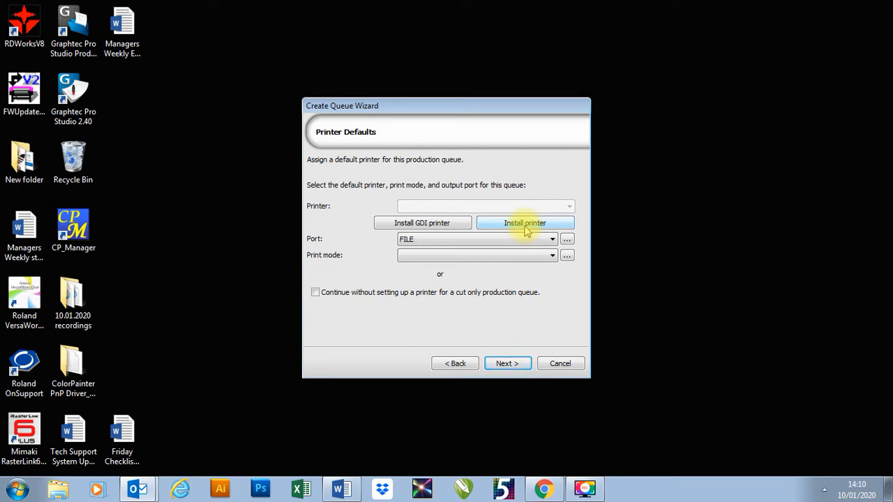
Scroll the Install Printer list and select OKI ColorPainter M Series.
left_click(525, 223)
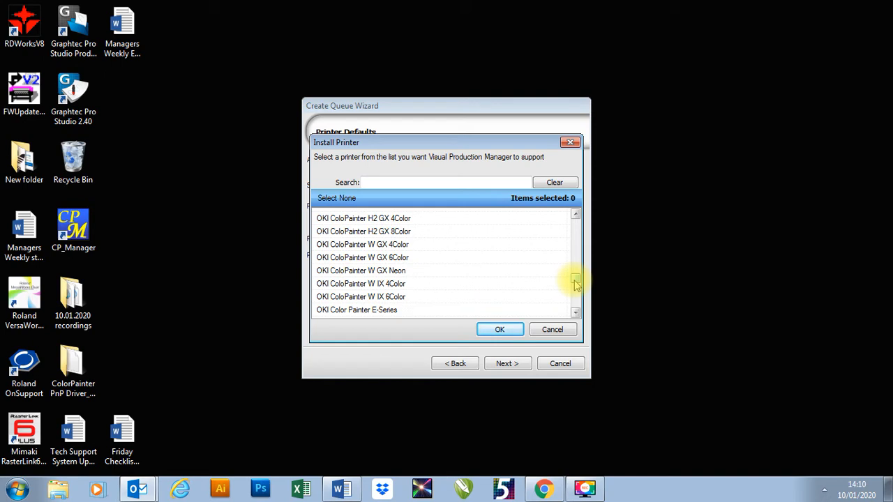
scroll("down", 3)
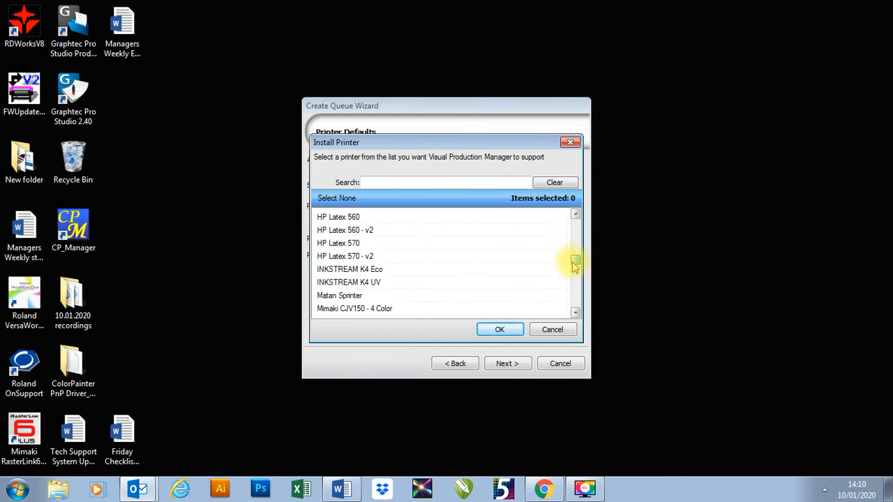
scroll("down", 3)
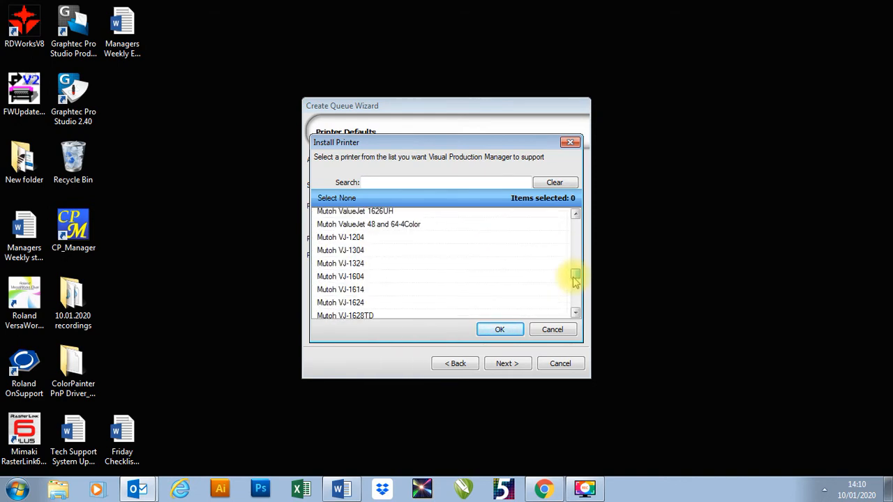
scroll("down", 3)
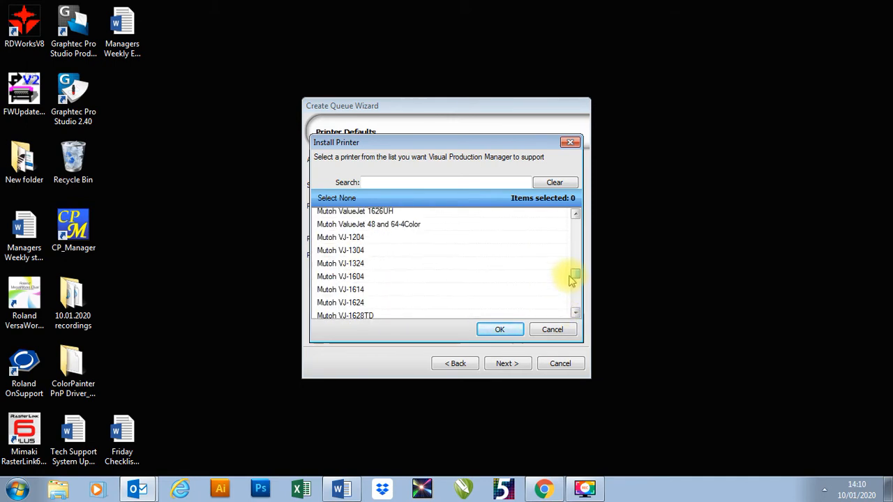
scroll("down", 3)
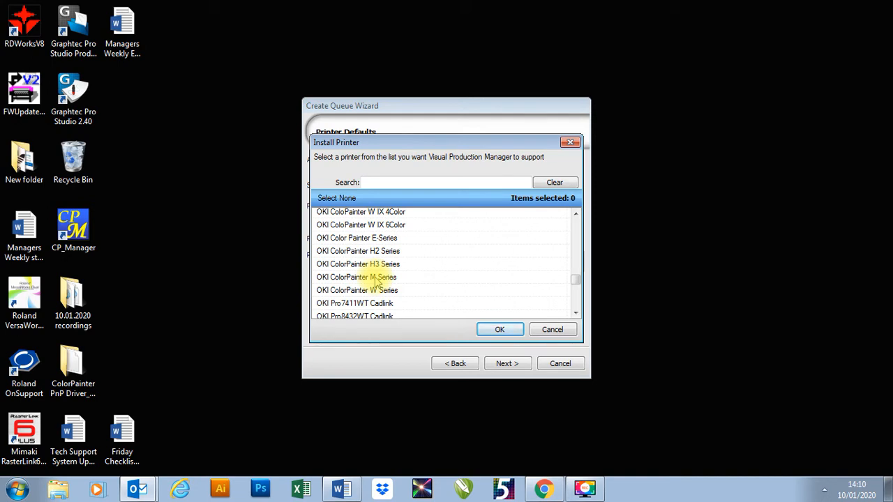
mouse_move(586, 216)
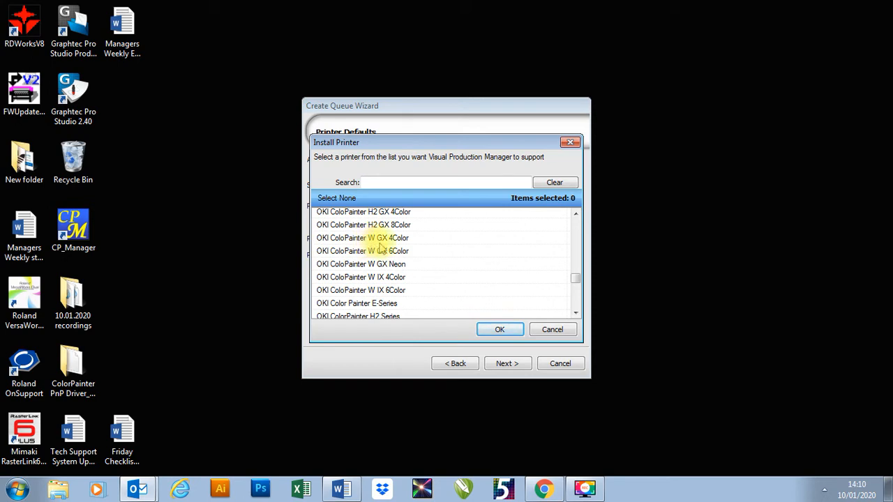
mouse_move(383, 246)
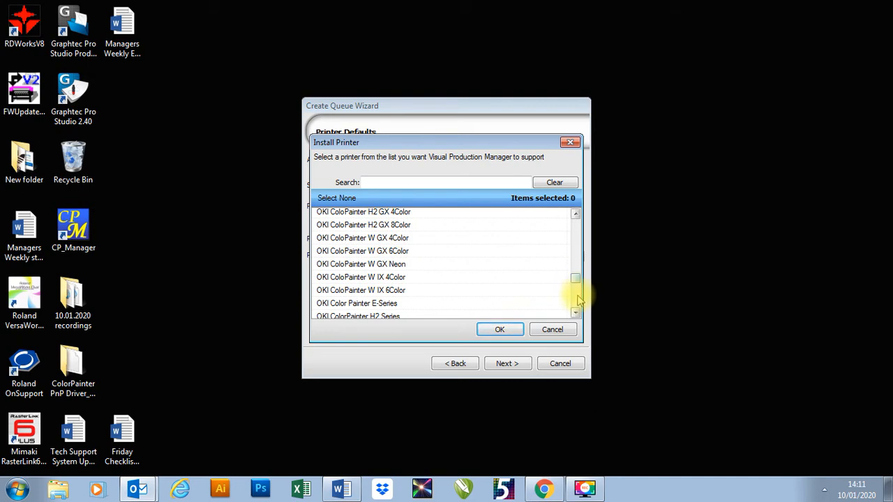
scroll("down", 3)
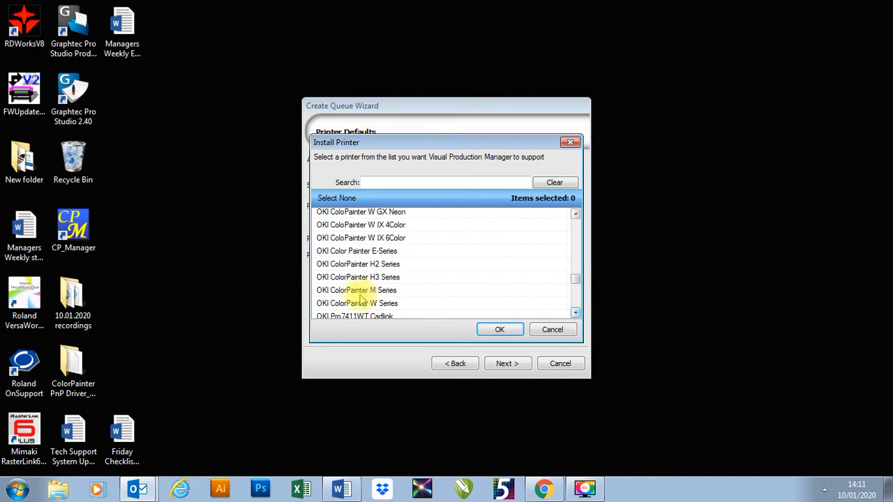
left_click(357, 290)
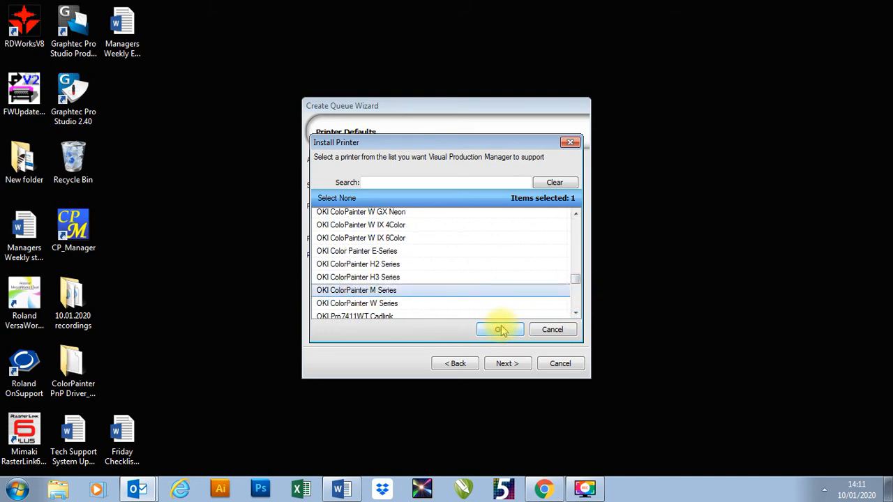
Download and install the OKI ColorPainter M Series driver package (version 4.105) online.
left_click(500, 330)
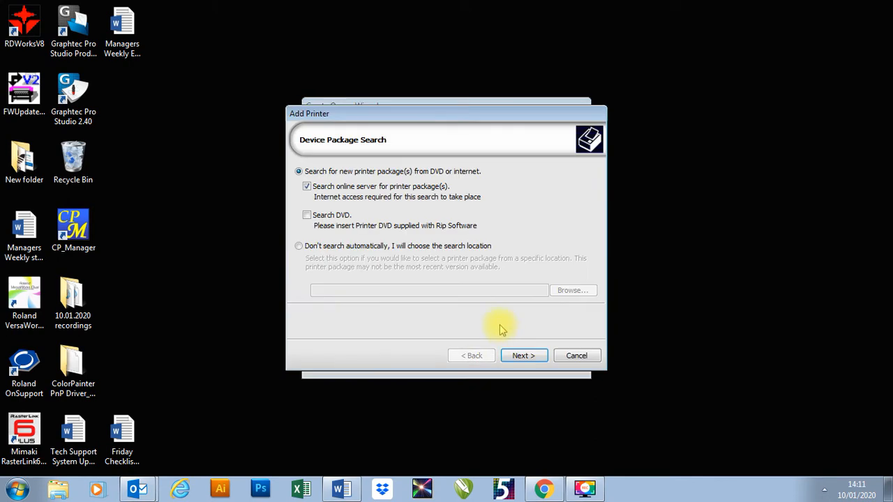
mouse_move(436, 181)
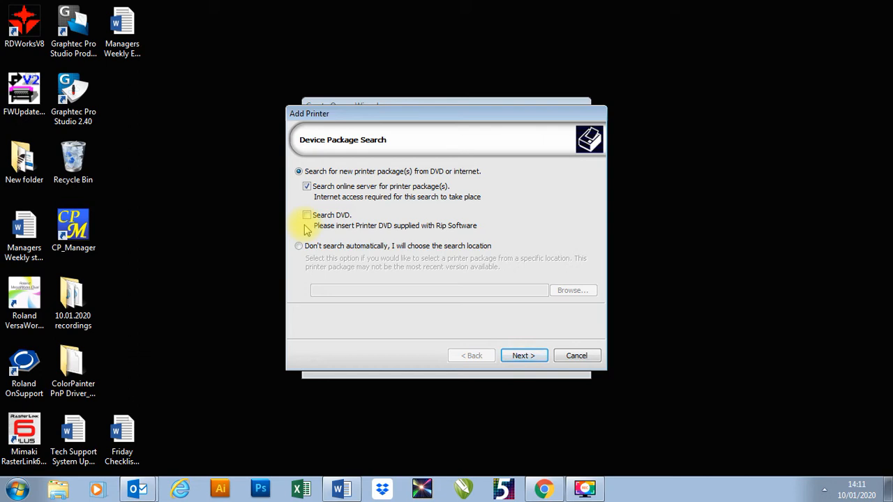
left_click(523, 356)
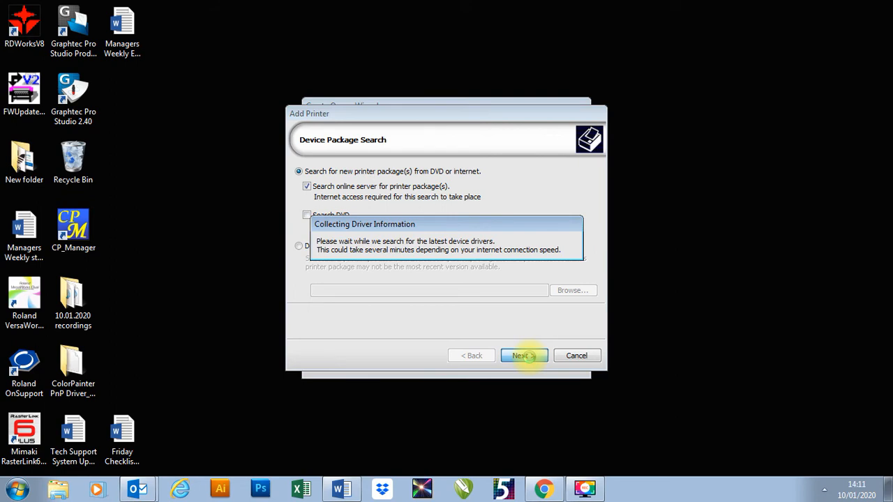
left_click(523, 355)
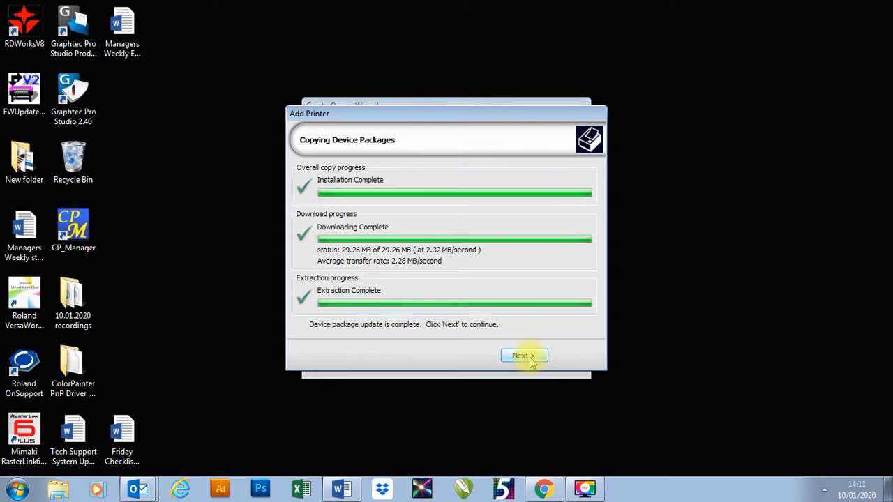
left_click(524, 356)
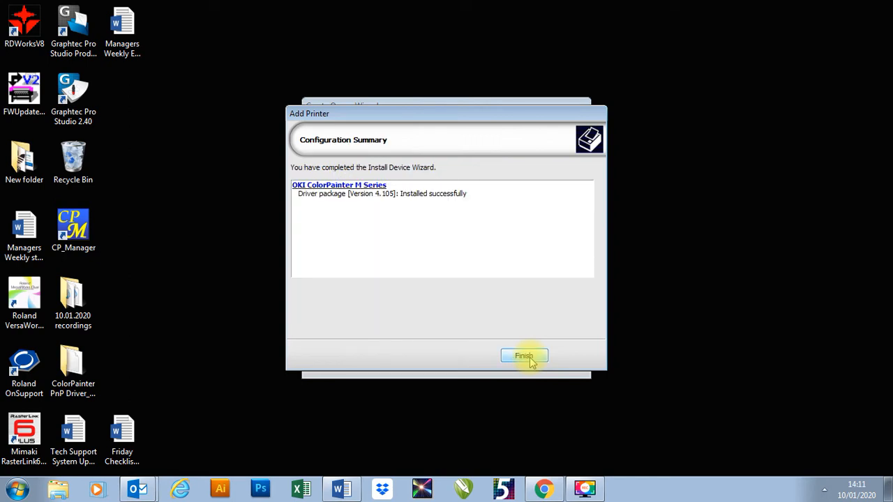
Finish the driver install and set the OKI printer's output port to SEIKOUSB.
left_click(524, 356)
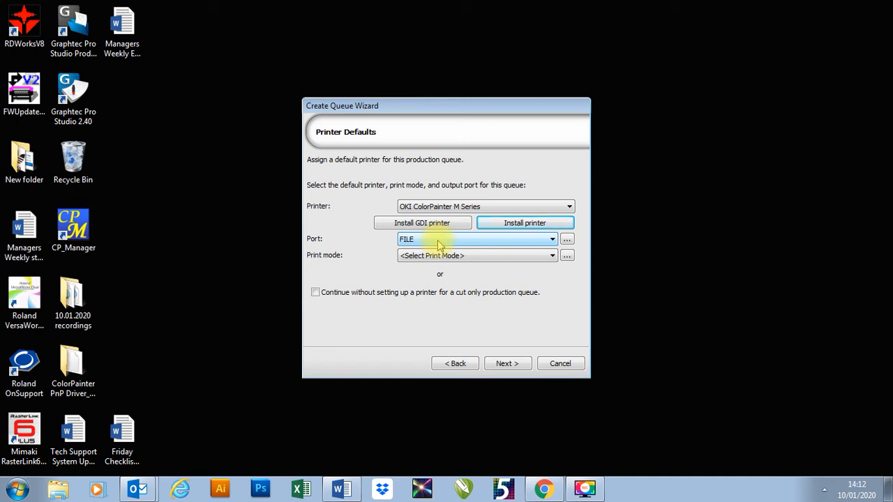
left_click(552, 239)
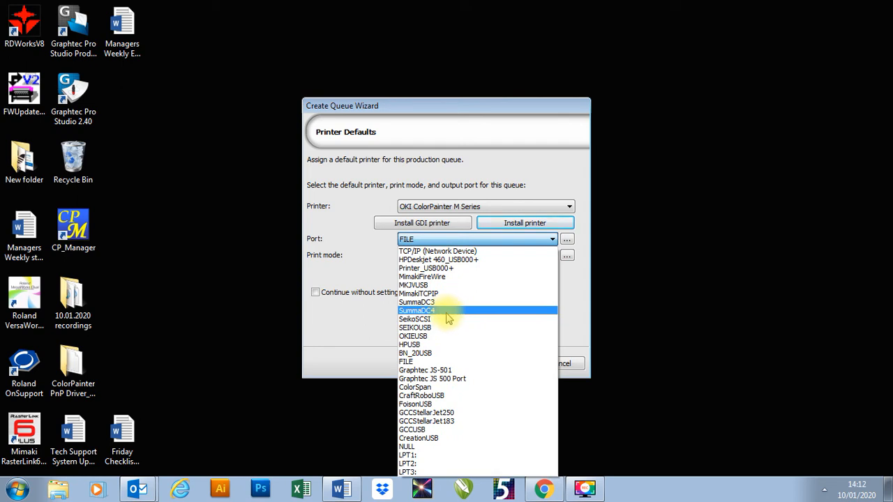
mouse_move(446, 328)
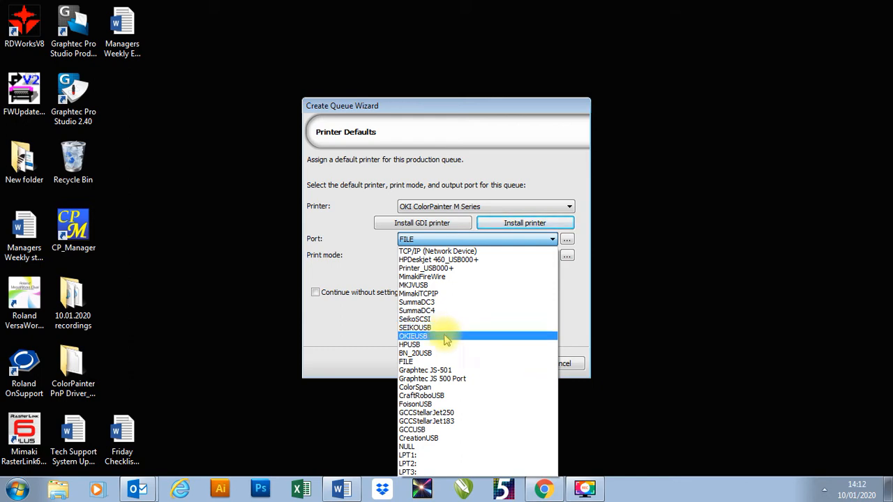
left_click(414, 327)
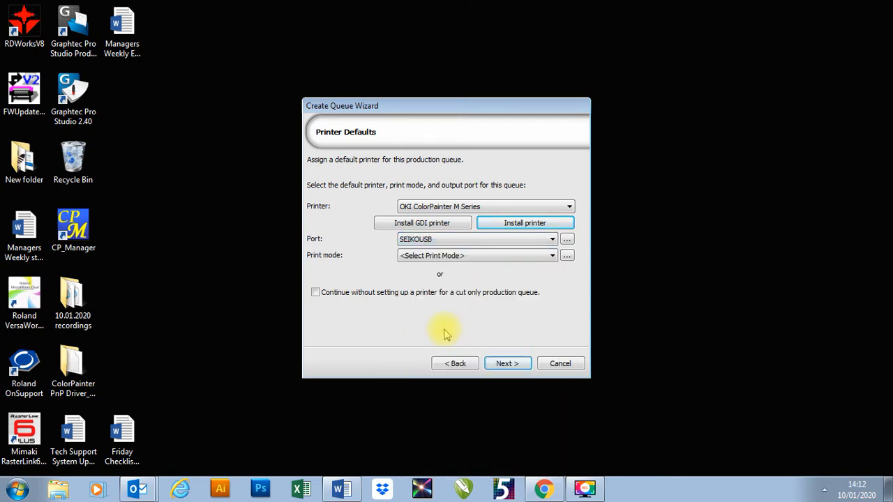
mouse_move(328, 248)
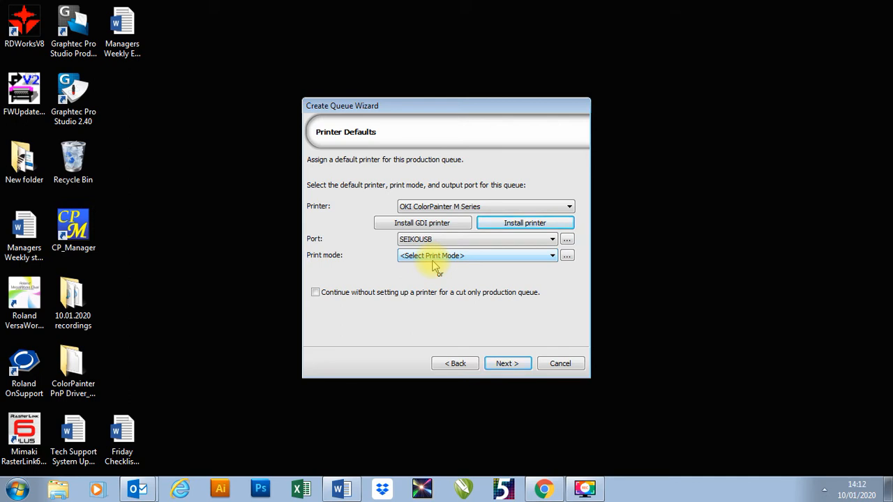
Pick Generic Vinyl 1 Standard SX7 from the Print mode list.
left_click(553, 255)
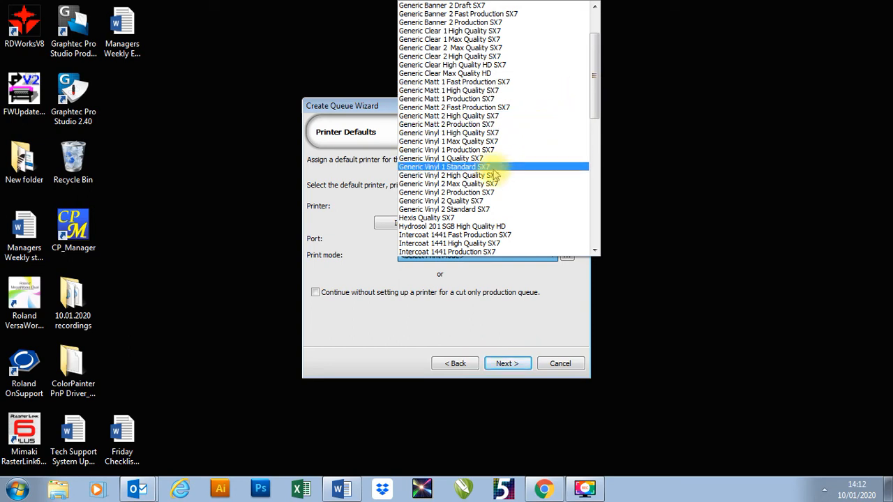
left_click(443, 167)
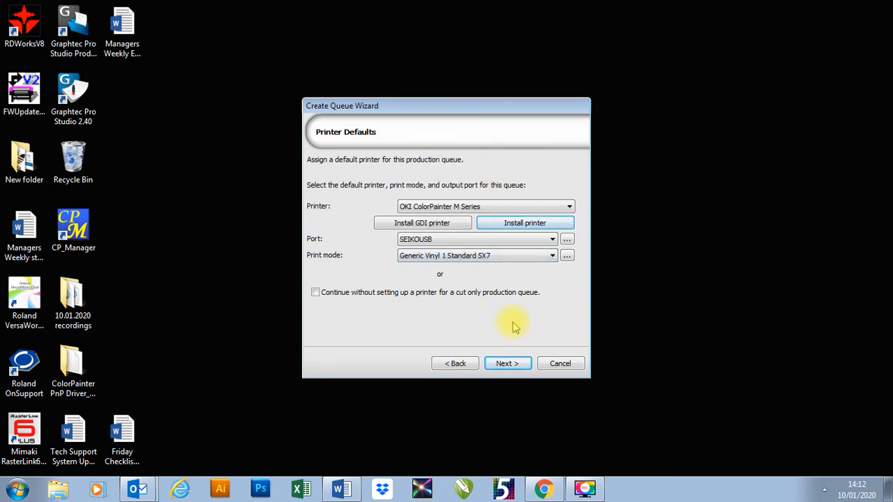
mouse_move(446, 269)
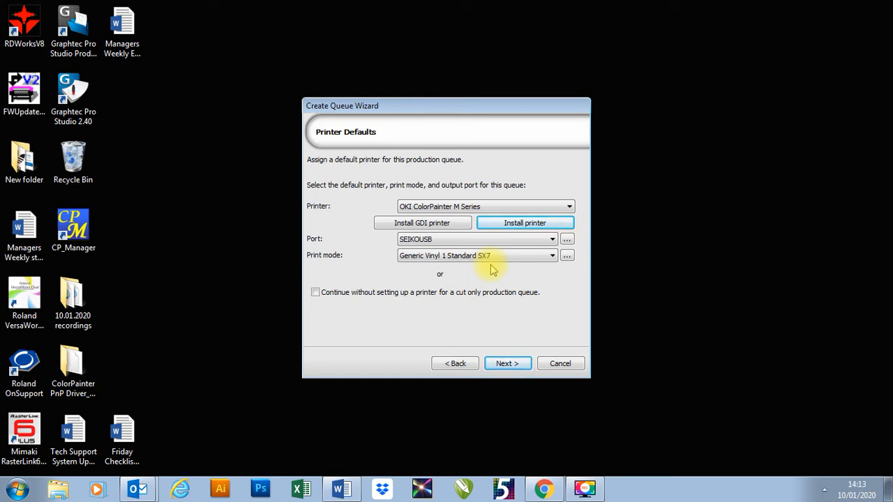
Move to cutter defaults and select Graphtec FC8600-130 (HPGL) in Install Cutter.
left_click(507, 363)
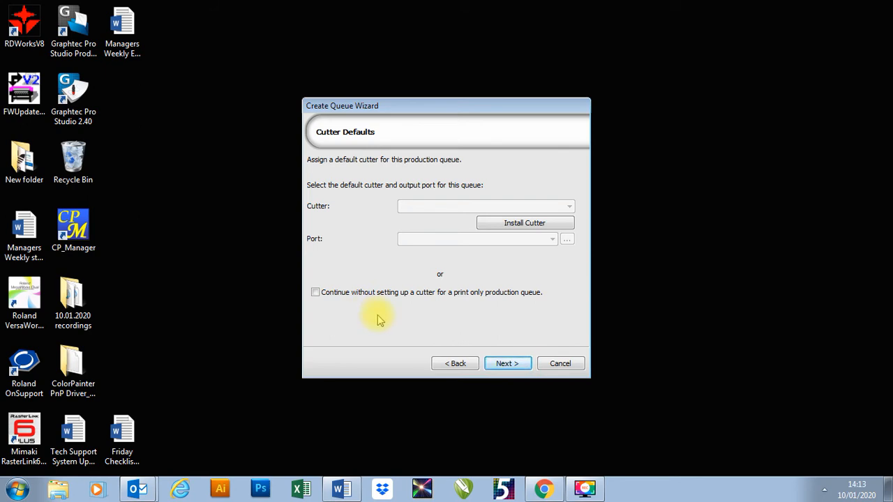
mouse_move(524, 222)
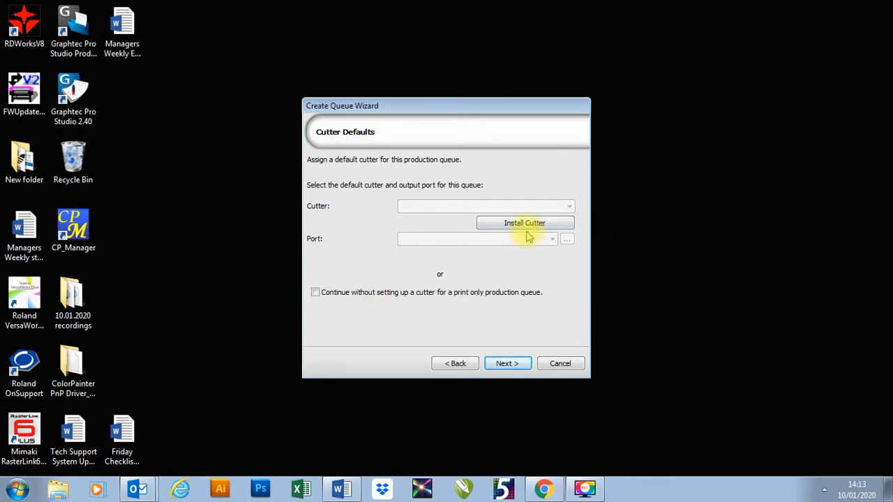
left_click(524, 222)
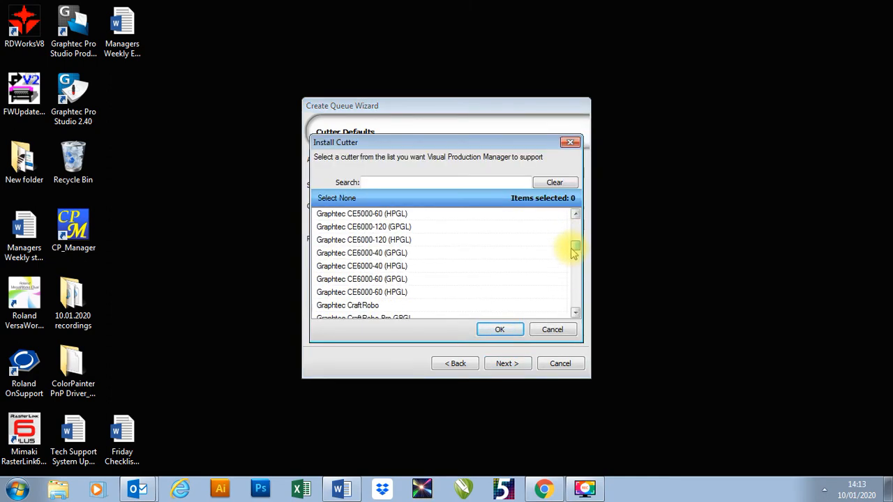
scroll("down", 3)
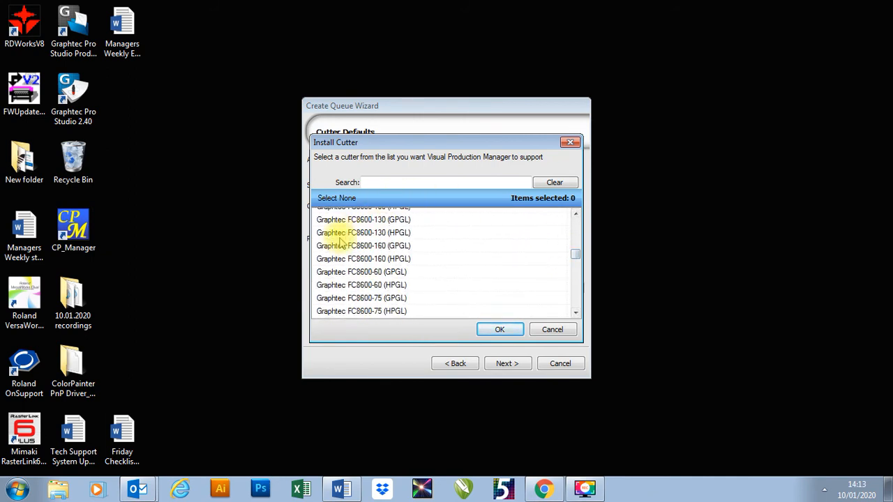
left_click(363, 232)
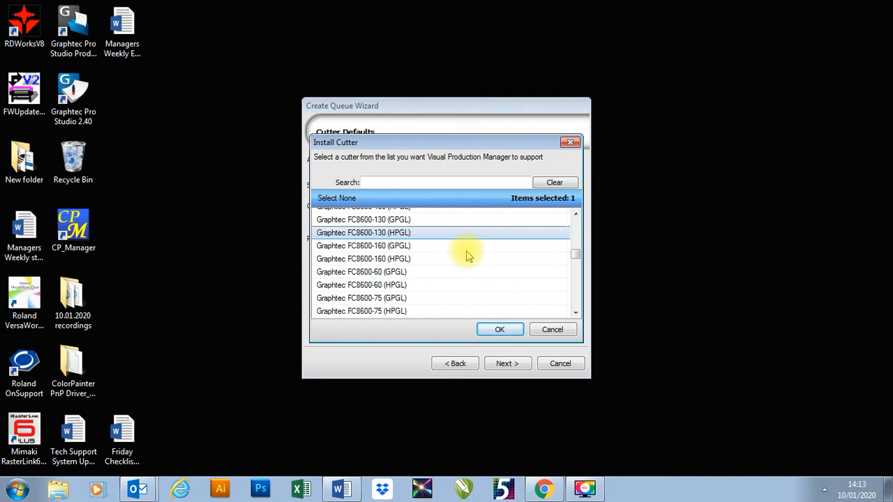
mouse_move(418, 224)
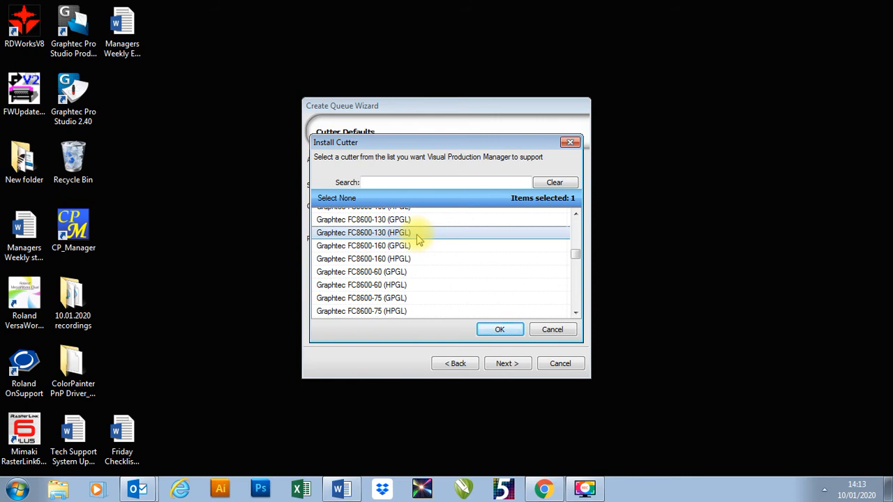
Confirm the Graphtec FC8600-130 and search the online server for its driver package.
left_click(500, 329)
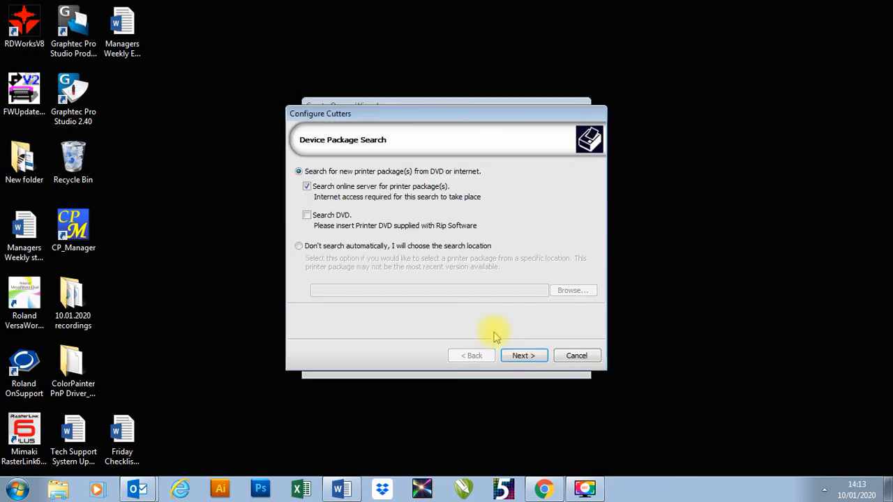
mouse_move(524, 356)
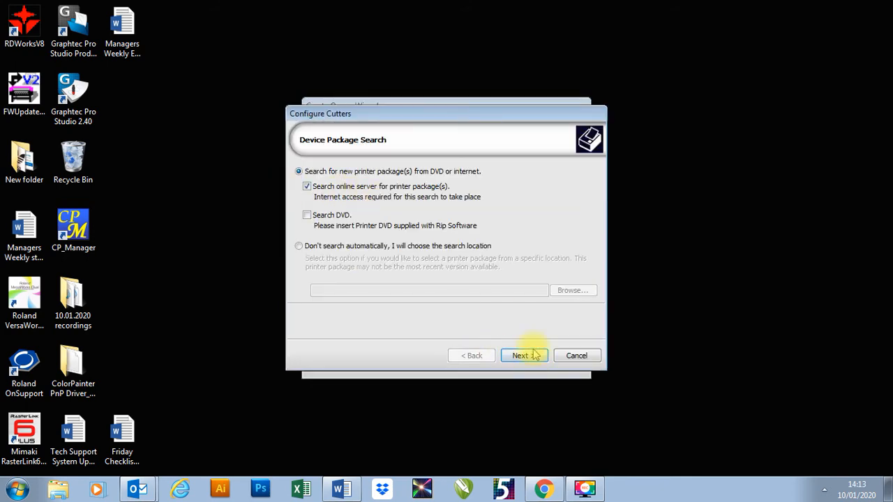
left_click(519, 355)
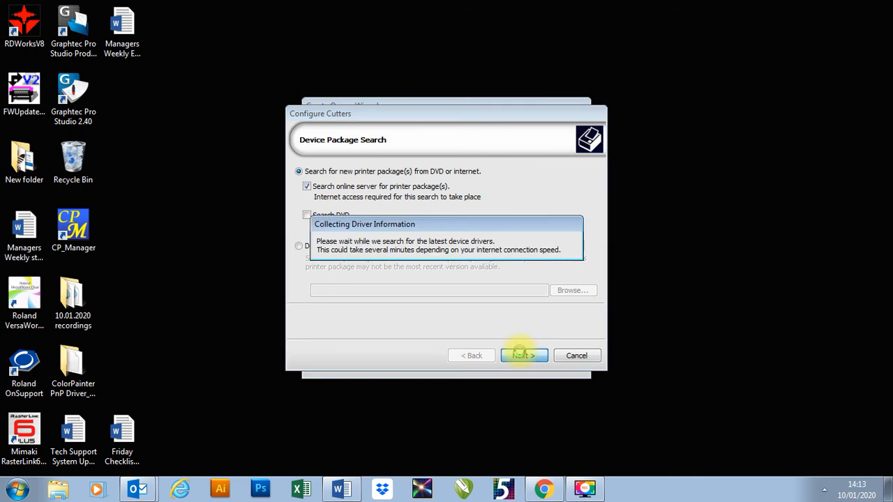
left_click(523, 355)
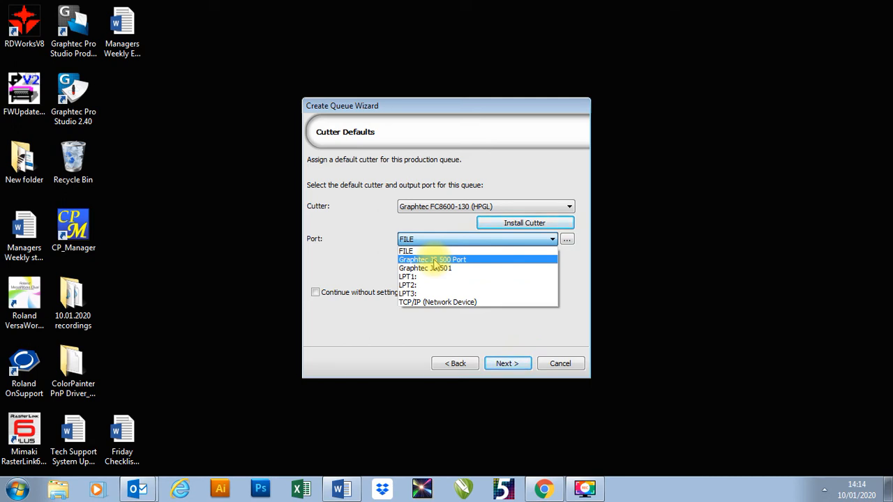
mouse_move(438, 302)
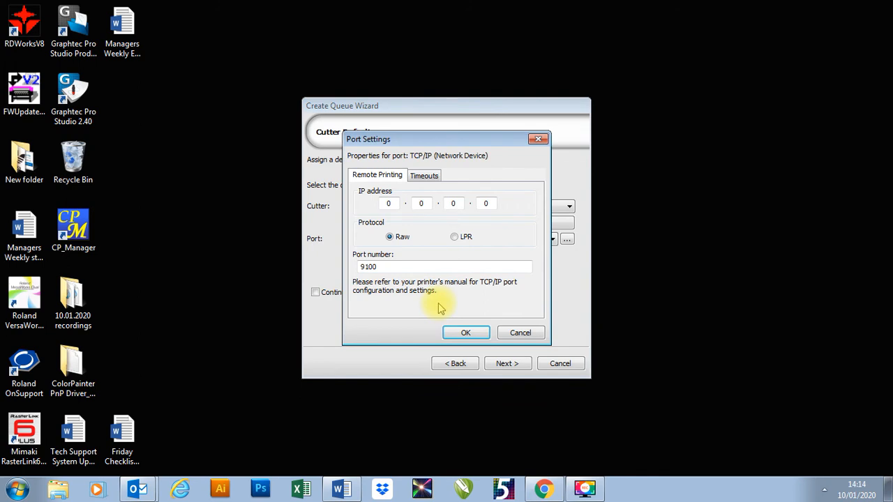
mouse_move(526, 153)
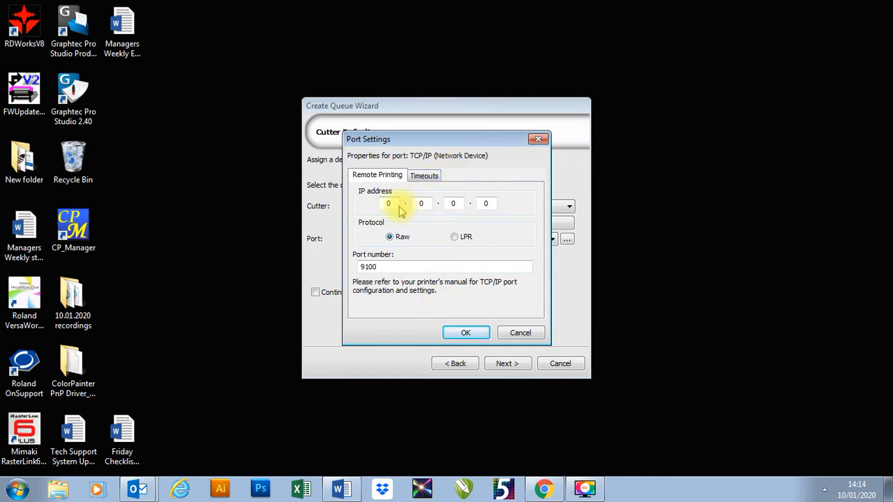
Enter the cutter's network IP address 198.168.161.10 and confirm the port settings.
type("198")
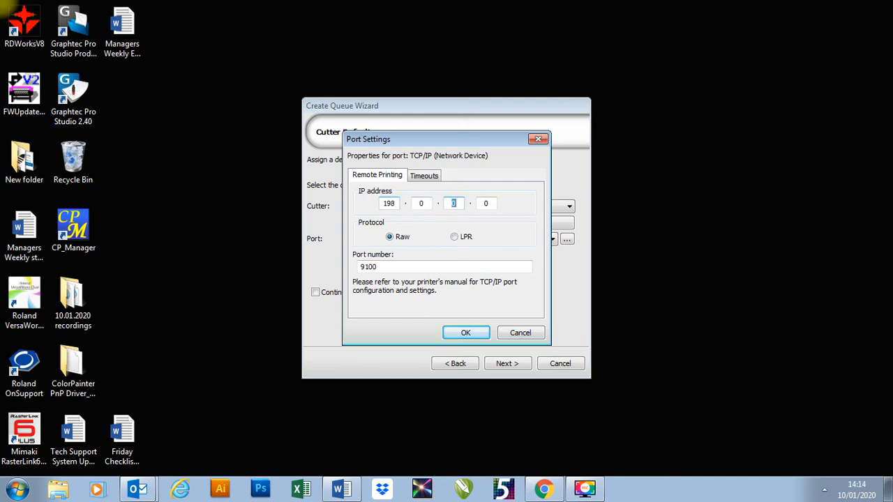
type("1")
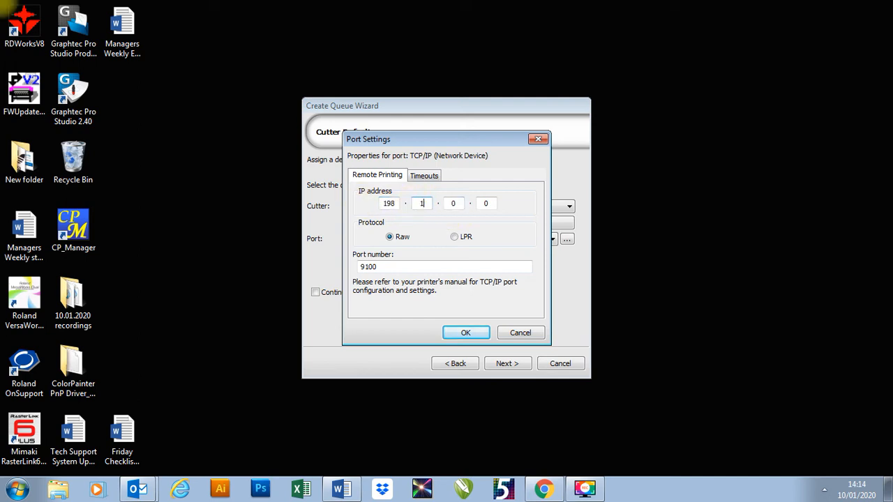
type("168")
left_click(486, 203)
type("10")
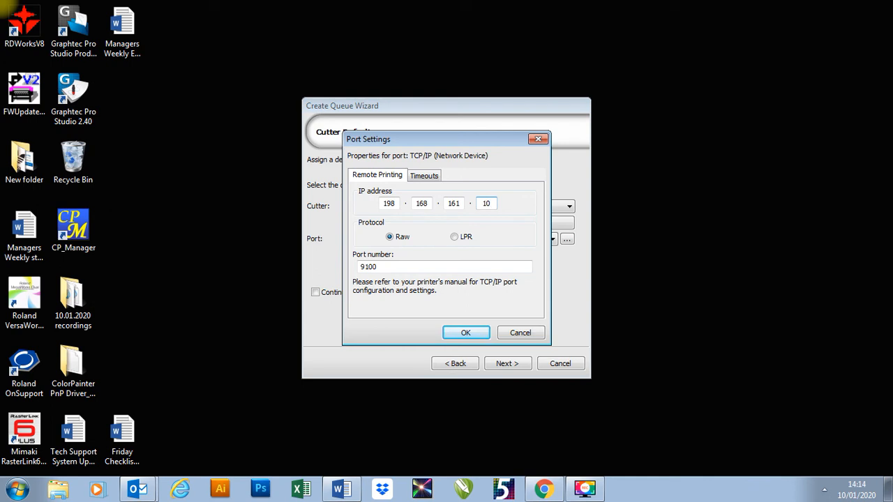
left_click(465, 333)
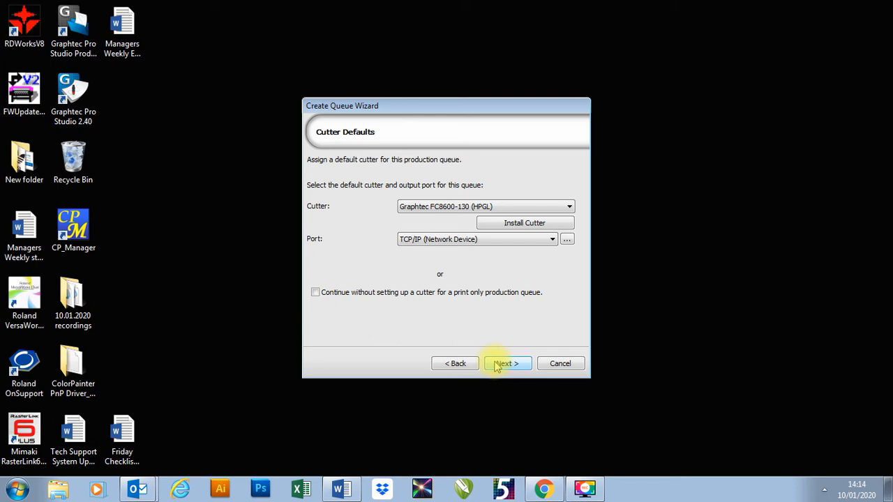
Enter 'Print and Cut' as the production queue name and proceed to media setup.
left_click(505, 363)
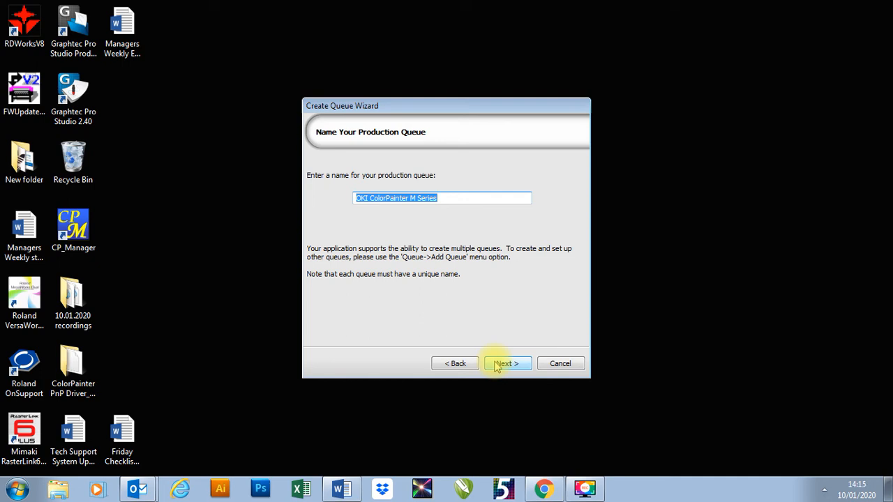
type("Print")
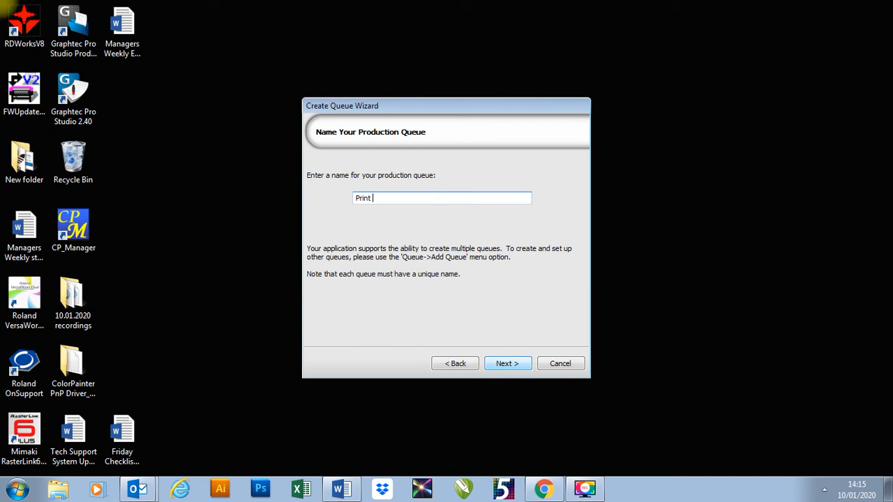
type("and Cut")
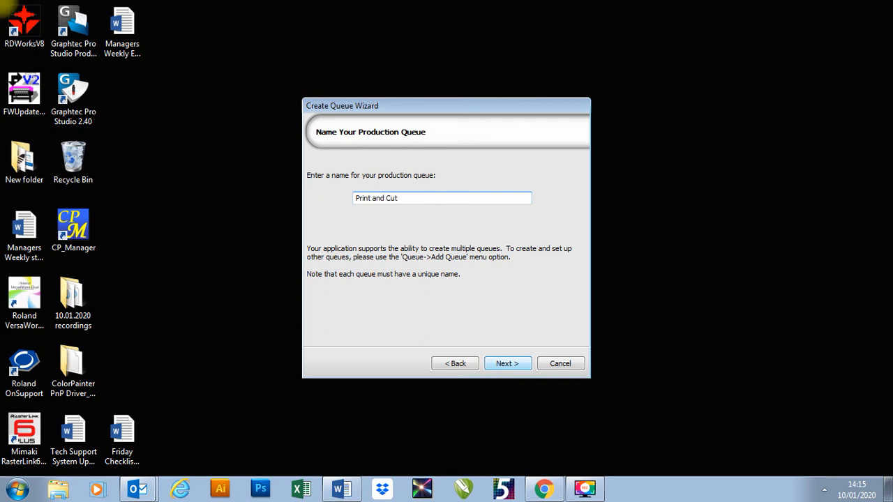
left_click(507, 363)
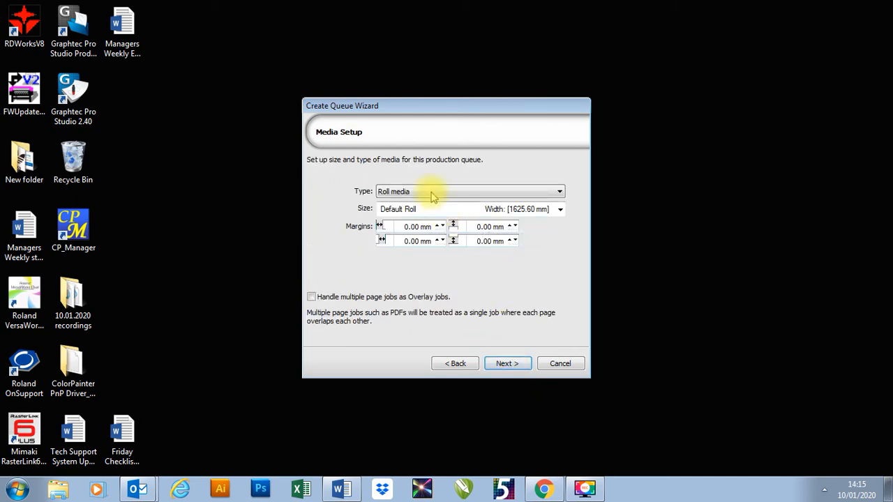
mouse_move(411, 240)
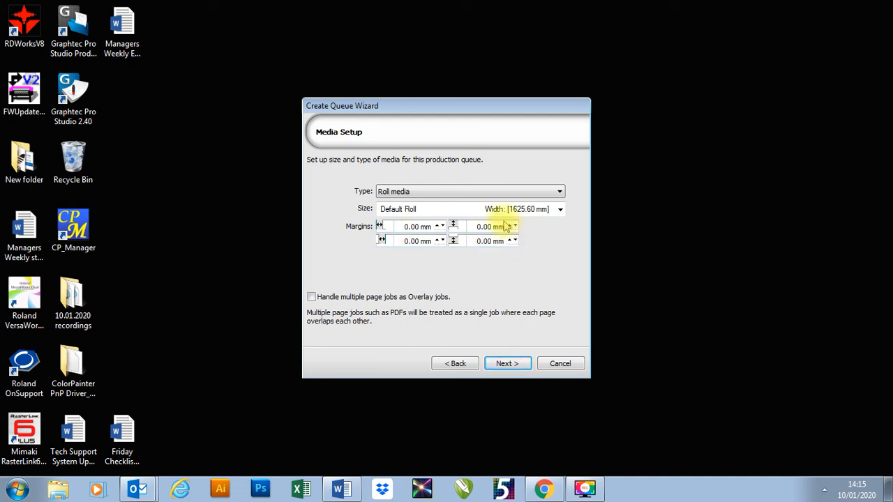
Accept roll media with Default Roll size and zero margins, moving to registration marks.
left_click(507, 363)
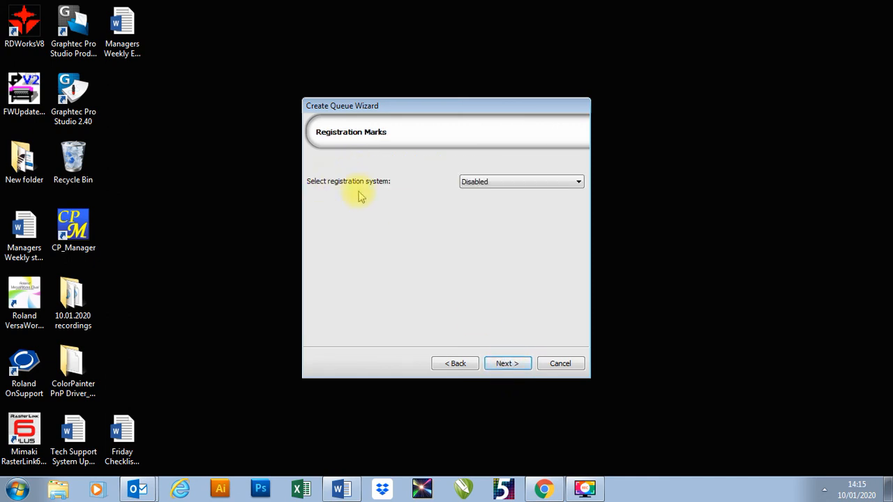
mouse_move(383, 205)
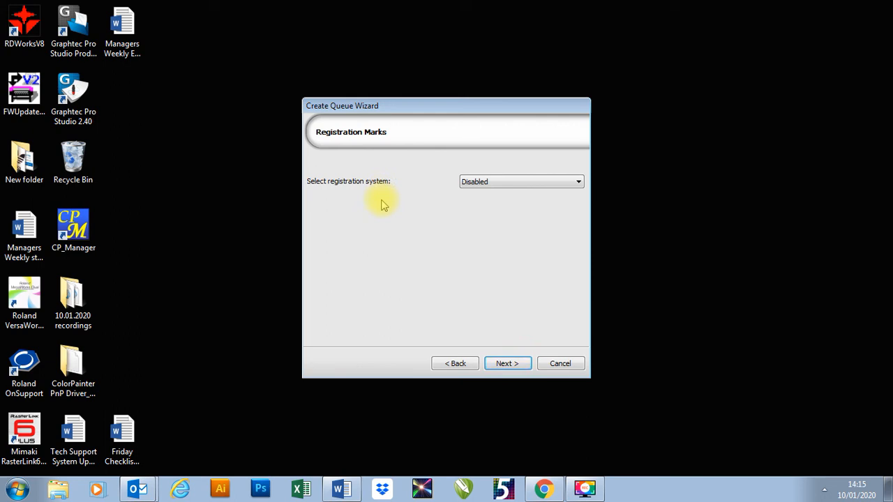
Choose Graphtec Type 1 from the registration system dropdown.
left_click(521, 181)
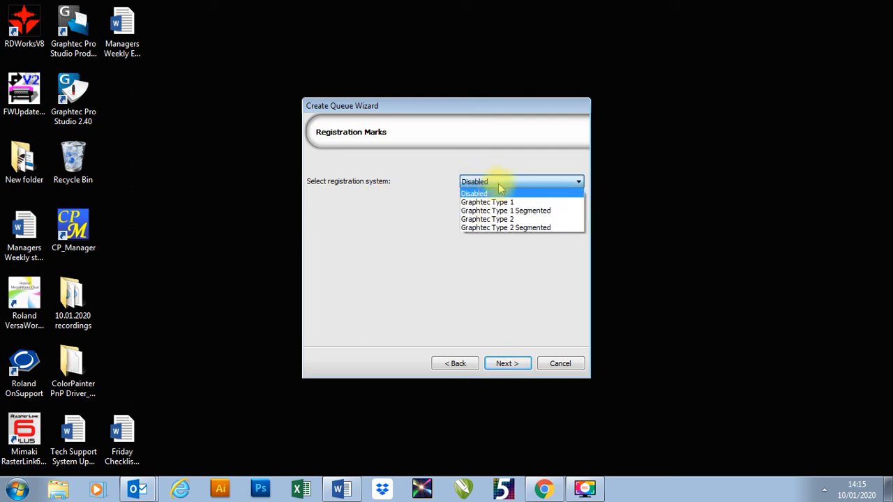
mouse_move(487, 202)
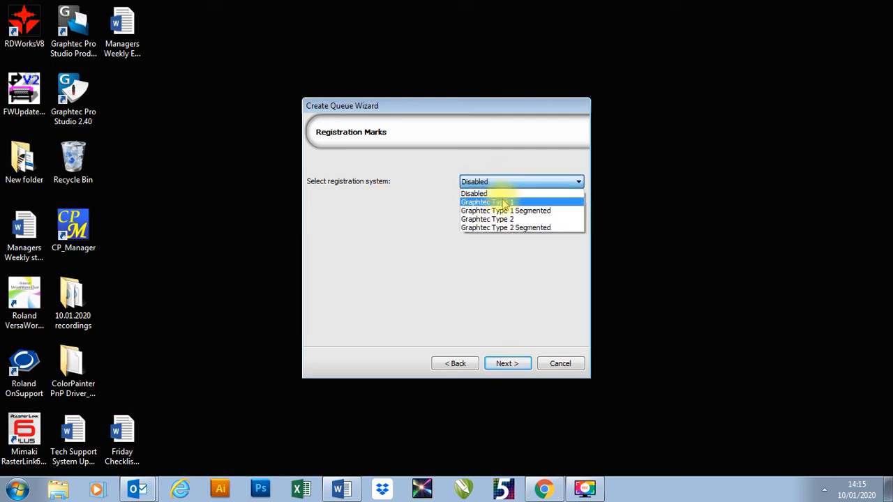
mouse_move(487, 219)
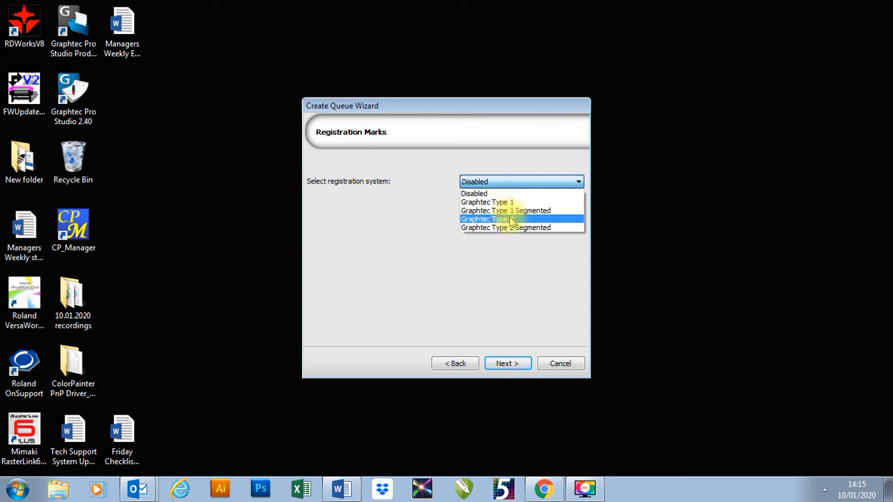
mouse_move(522, 227)
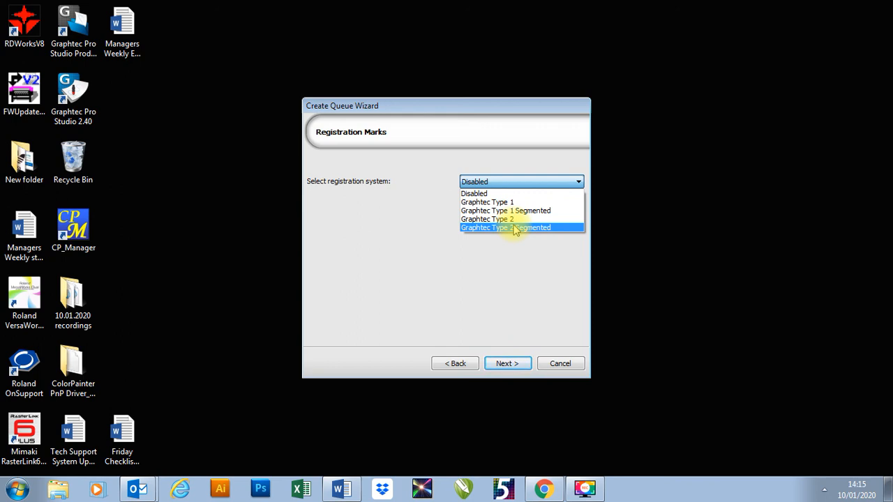
left_click(486, 201)
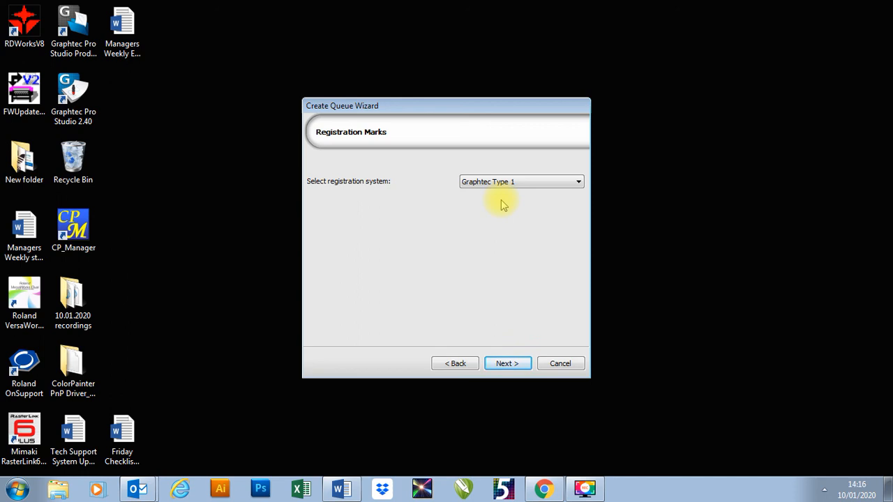
mouse_move(516, 303)
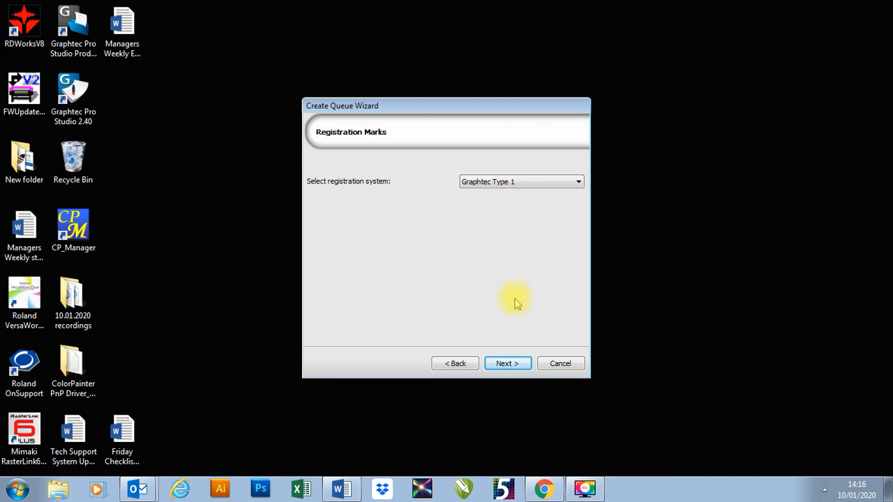
Keep Auto page layout and both output options on Hold, then finish the wizard.
left_click(506, 364)
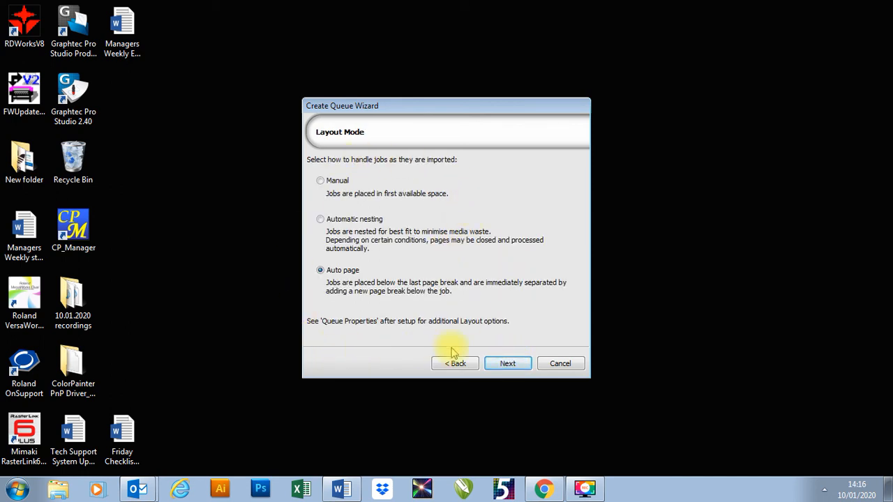
mouse_move(485, 270)
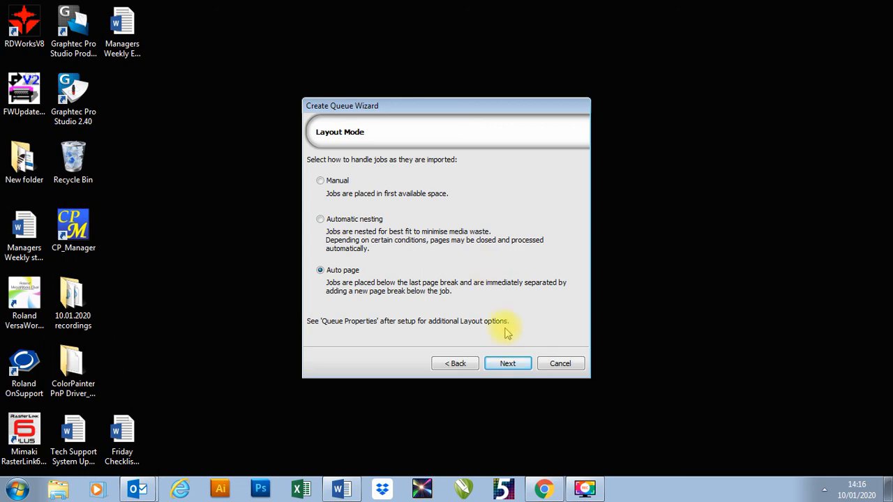
left_click(507, 362)
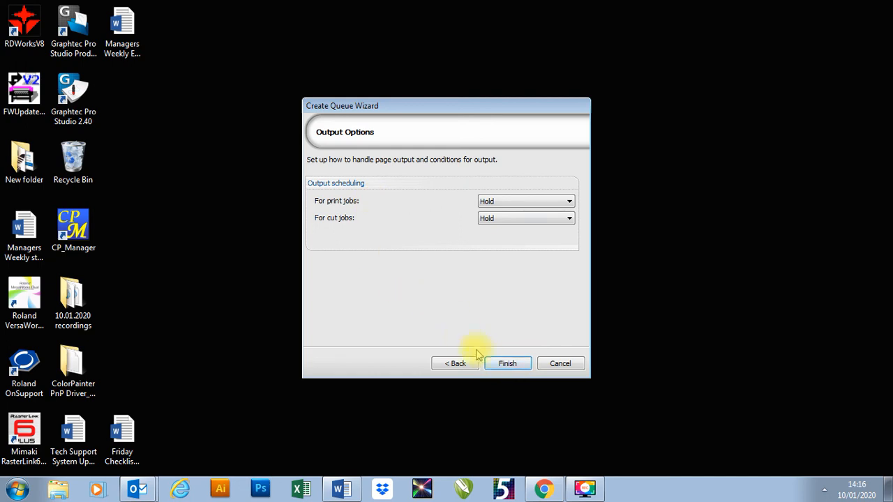
left_click(507, 363)
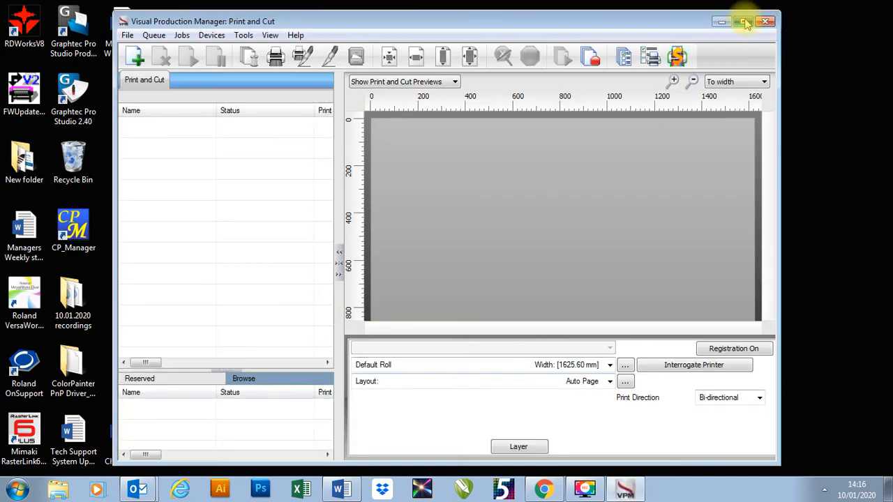
Maximize the Visual Production Manager window showing the empty Print and Cut queue.
left_click(744, 21)
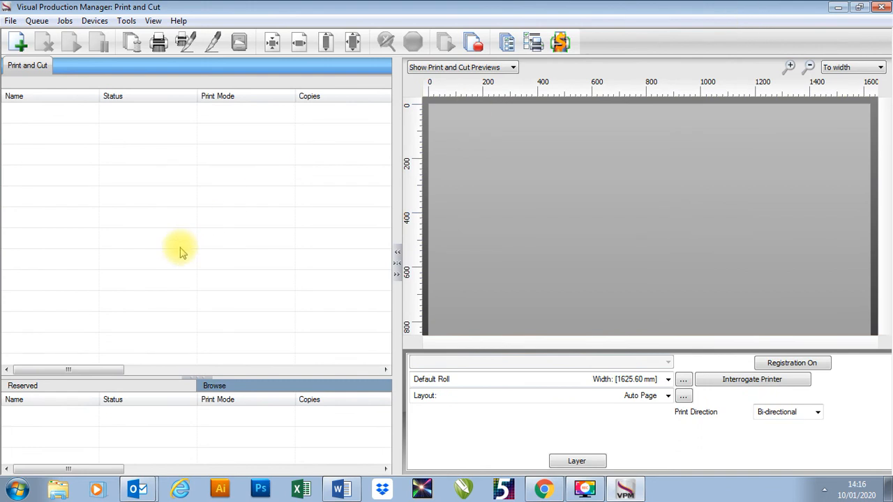